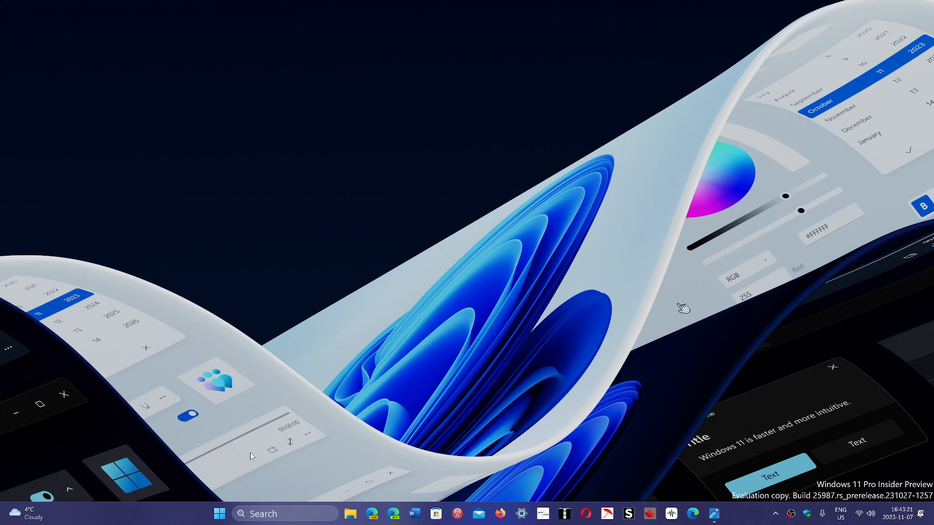
- Launch the pinned Settings app from the Start menu, landing on its Home page
left_click(219, 514)
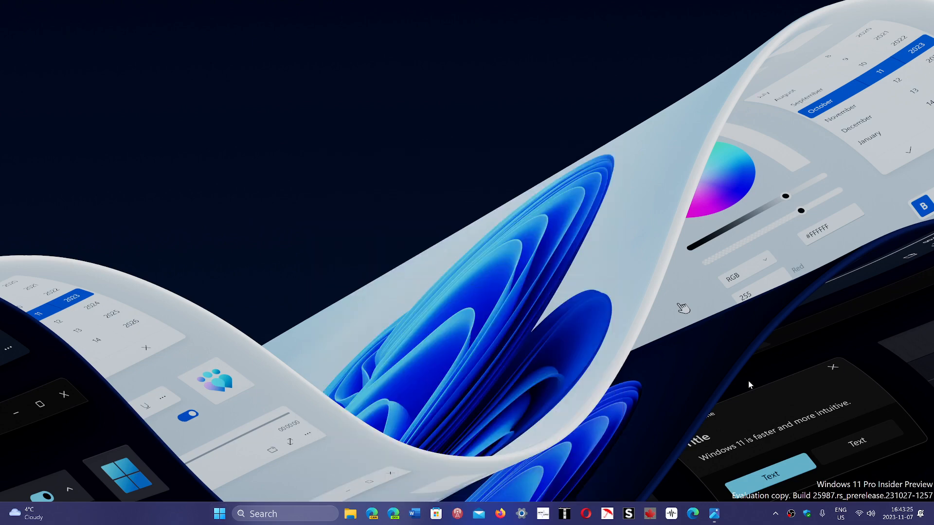
mouse_move(697, 478)
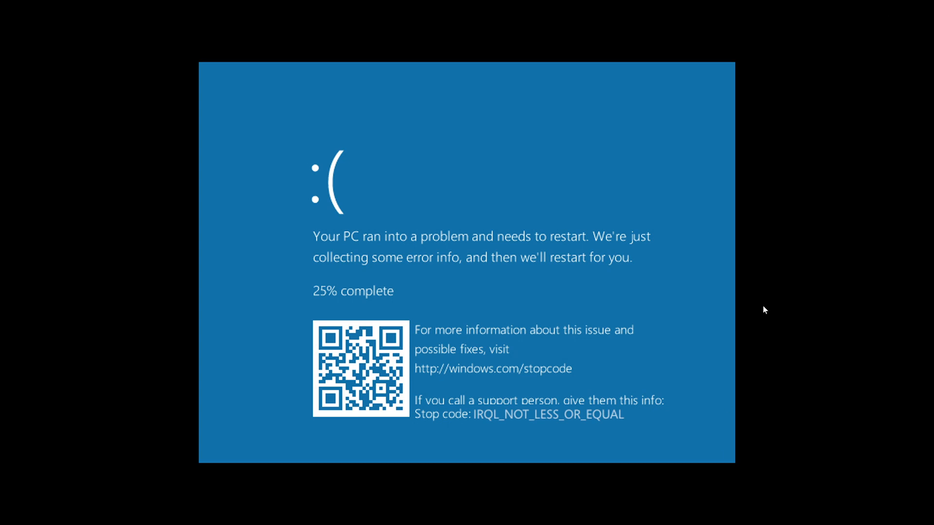
mouse_move(558, 416)
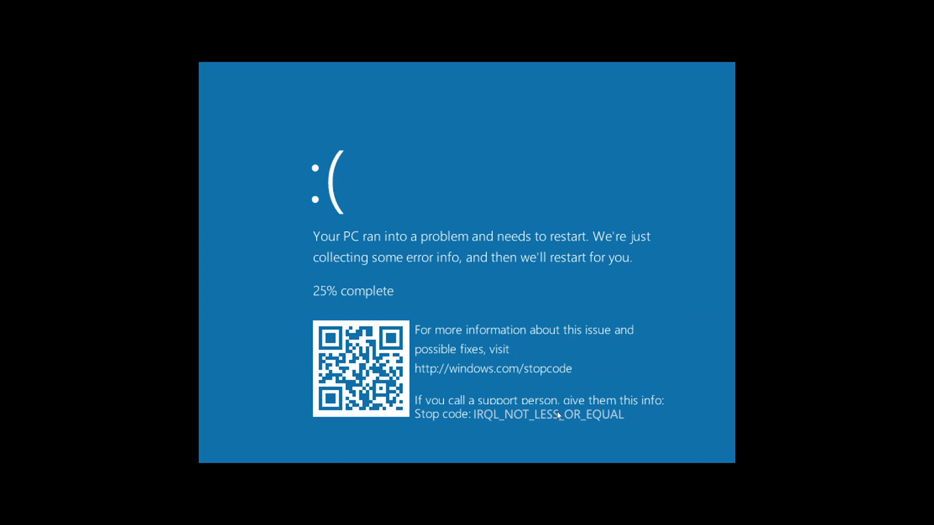
mouse_move(490, 421)
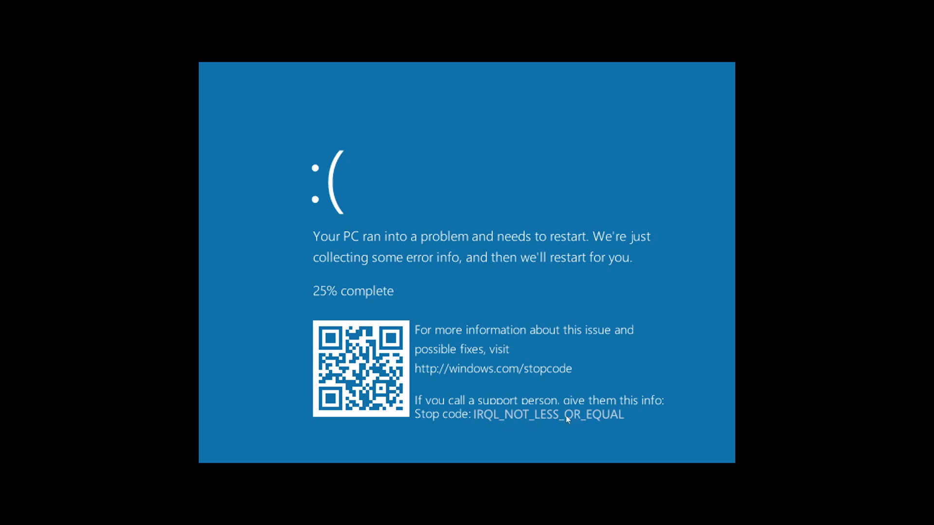
mouse_move(807, 250)
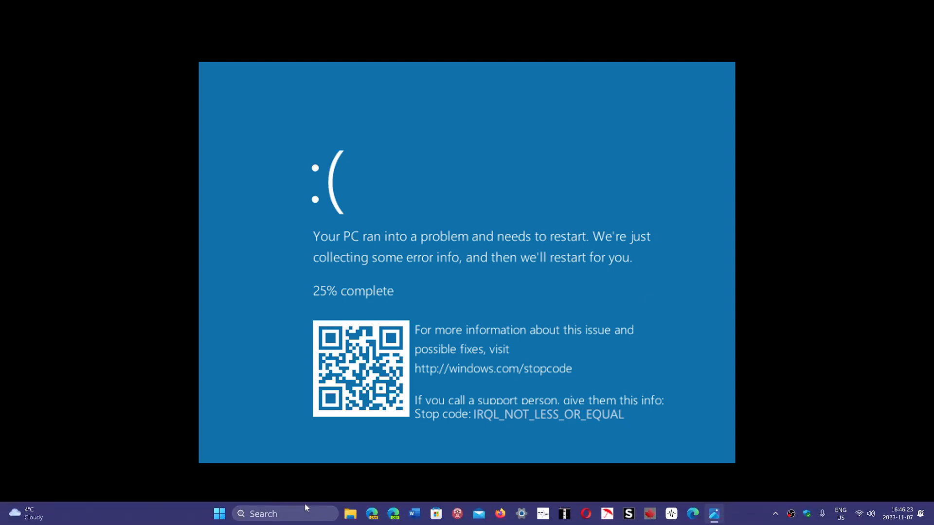
mouse_move(219, 513)
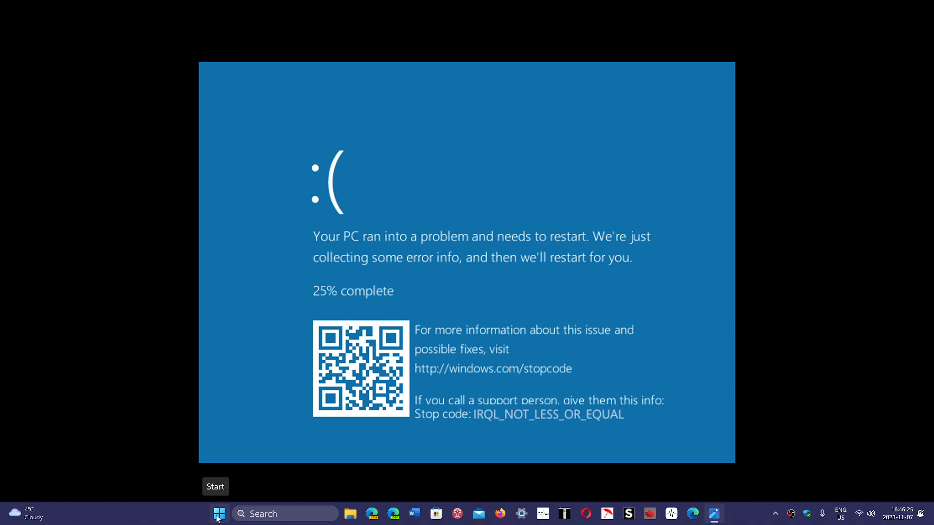
left_click(220, 514)
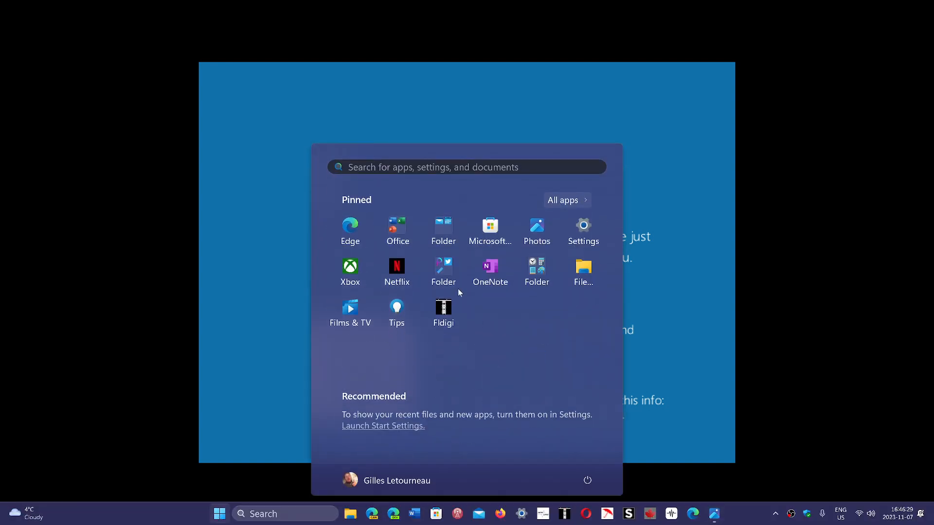
left_click(582, 228)
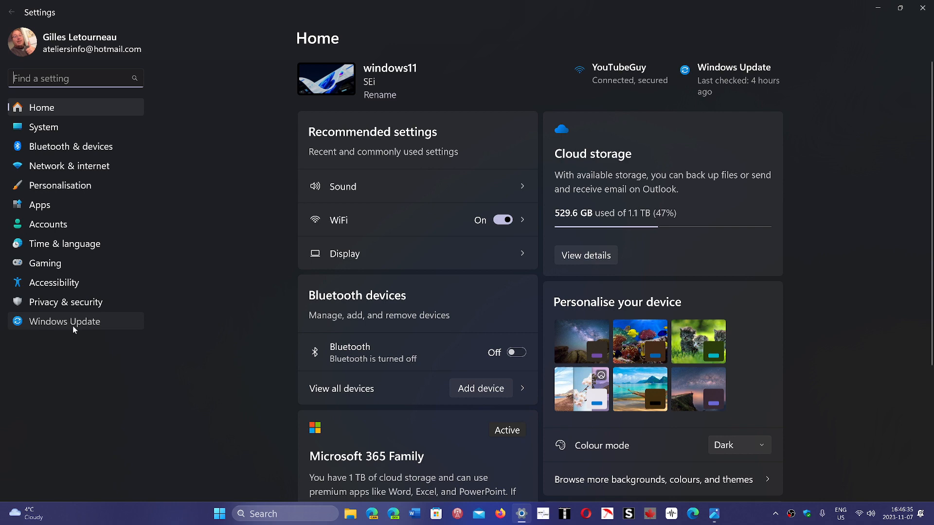
- Go to Windows Update and view its Update history of installed updates
left_click(64, 321)
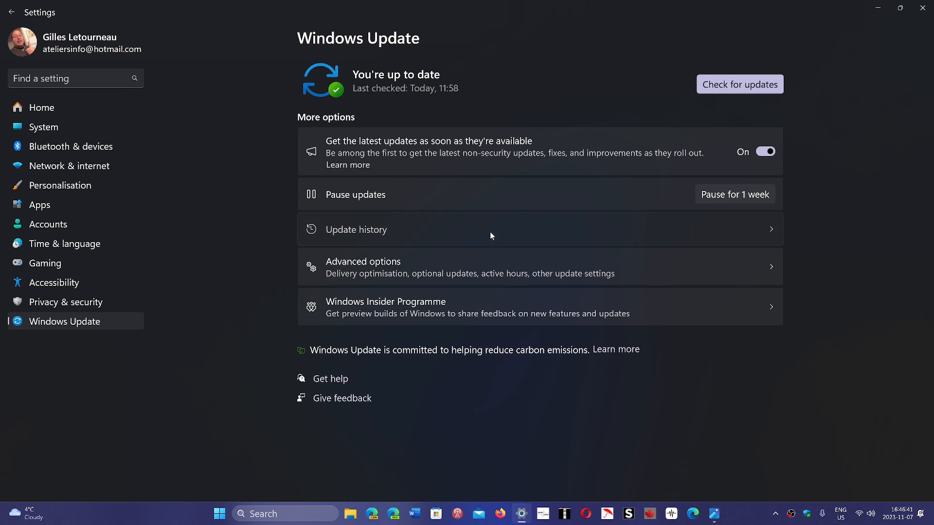
left_click(355, 229)
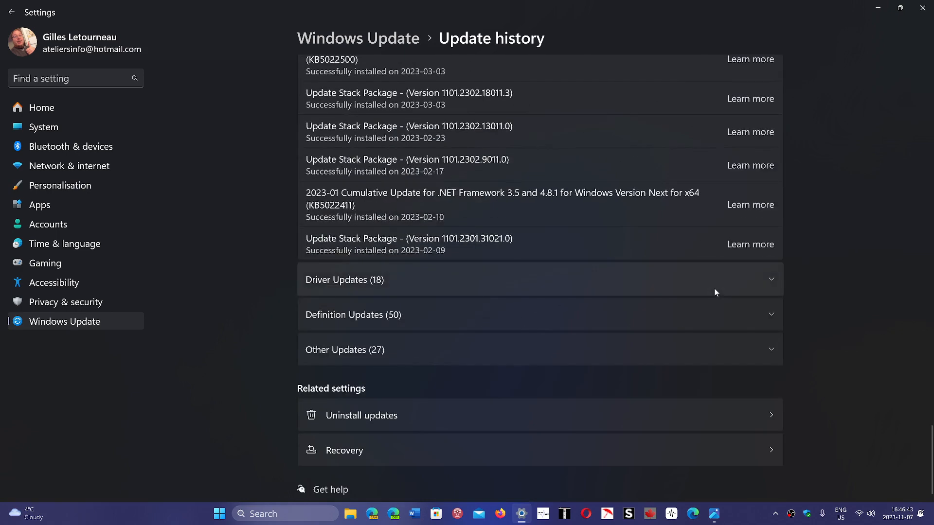
mouse_move(464, 355)
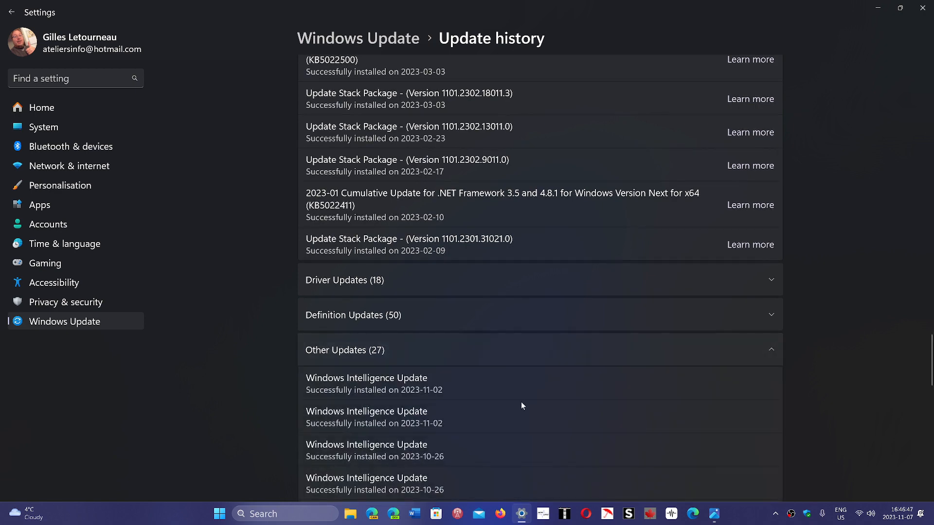
scroll("down", 3)
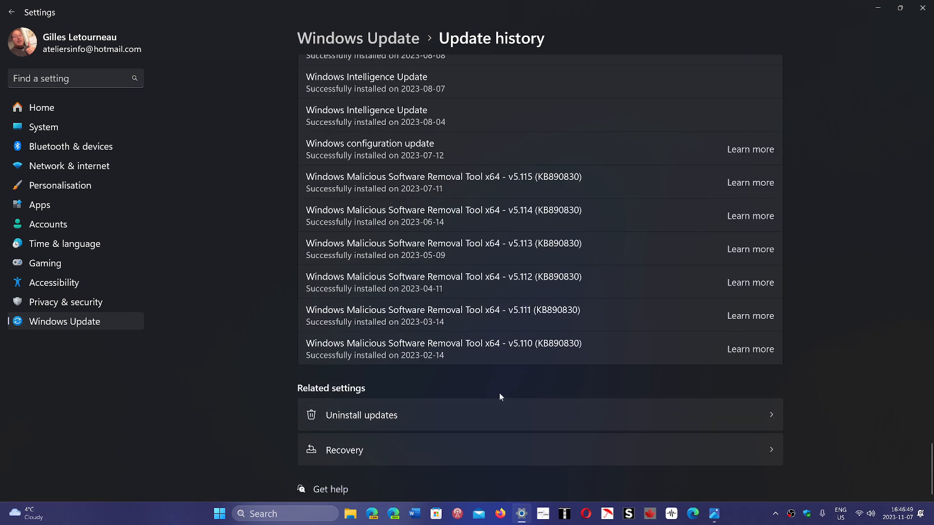
mouse_move(507, 384)
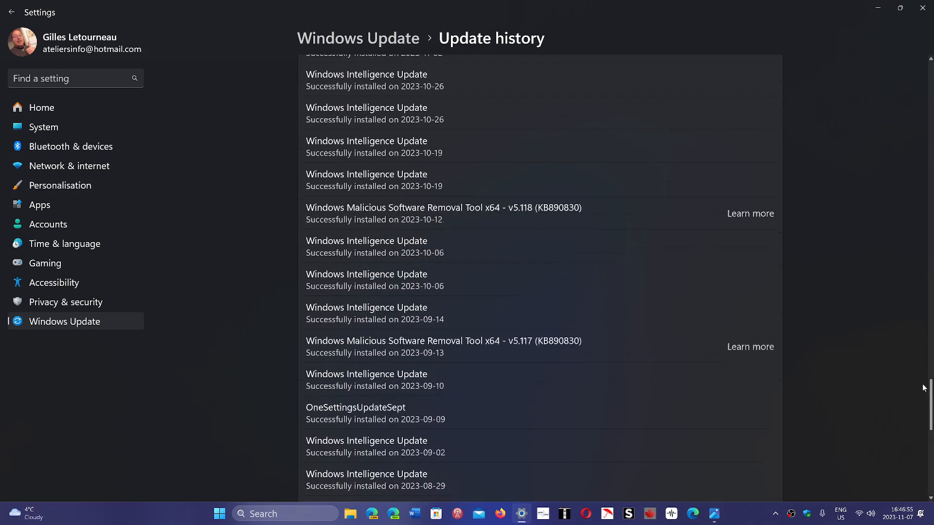
scroll("down", 3)
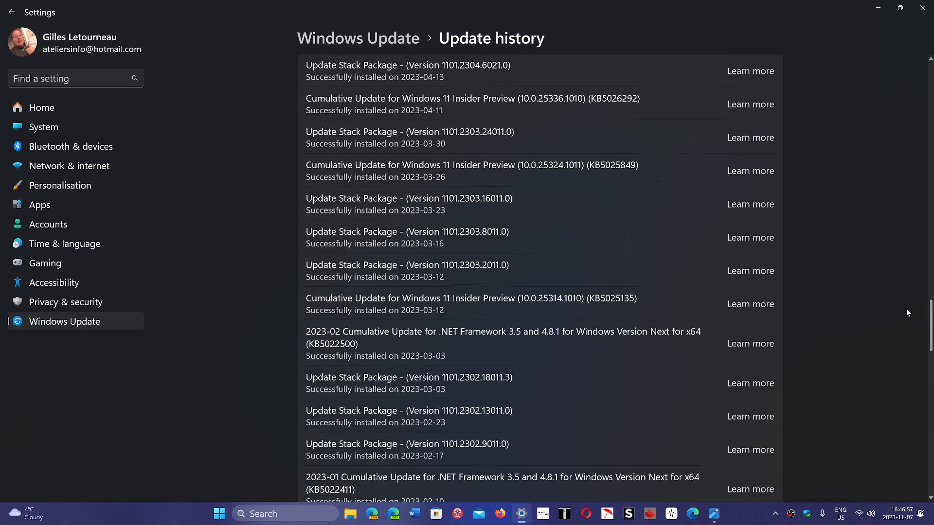
scroll("up", 3)
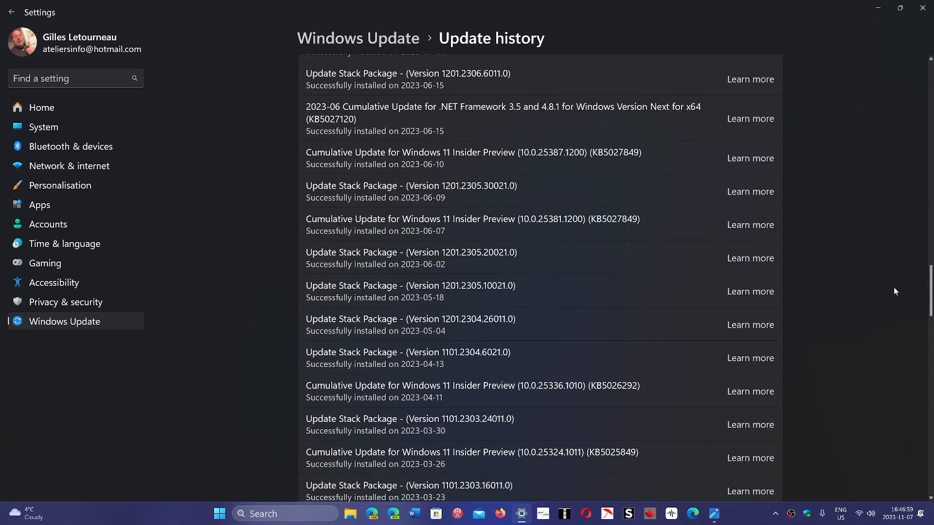
scroll("down", 3)
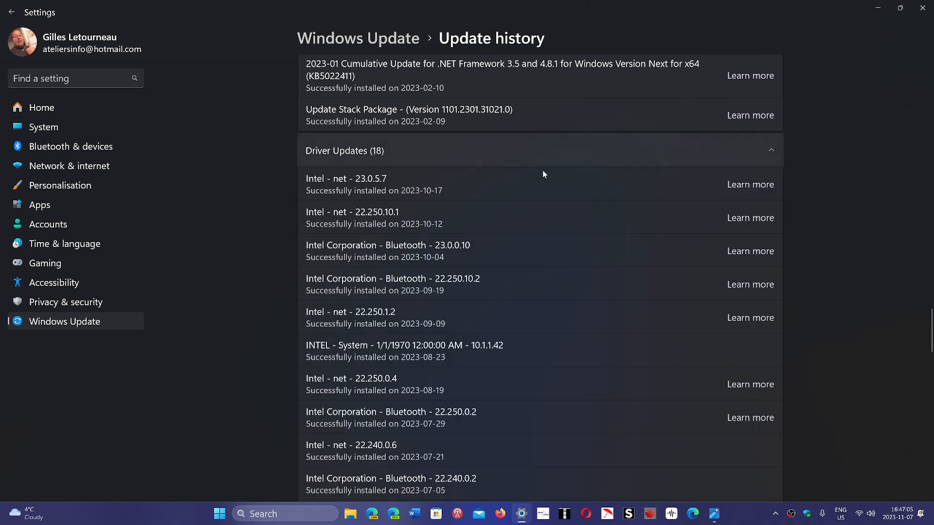
mouse_move(493, 439)
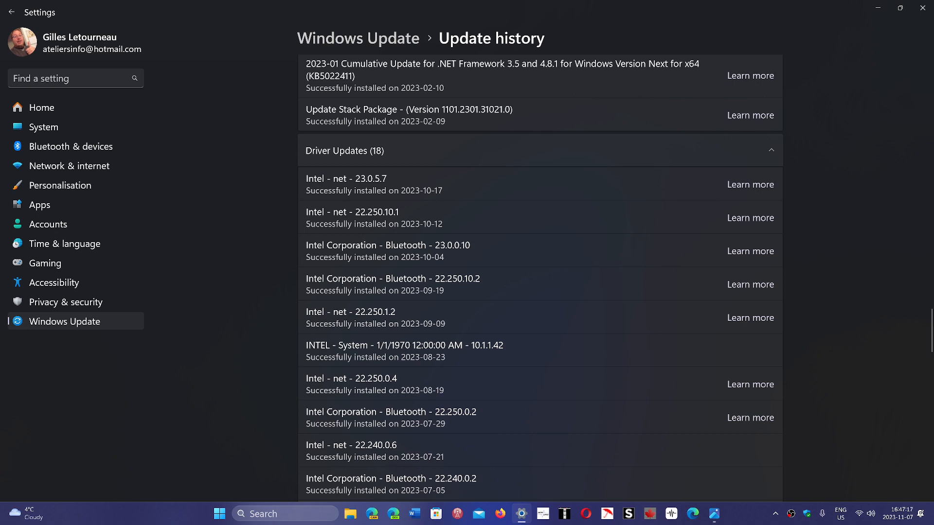
mouse_move(478, 153)
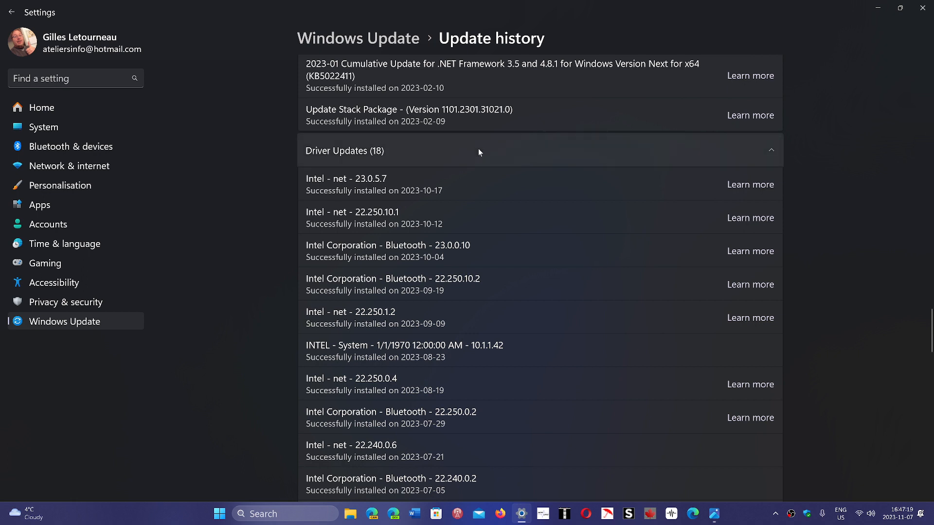
mouse_move(559, 274)
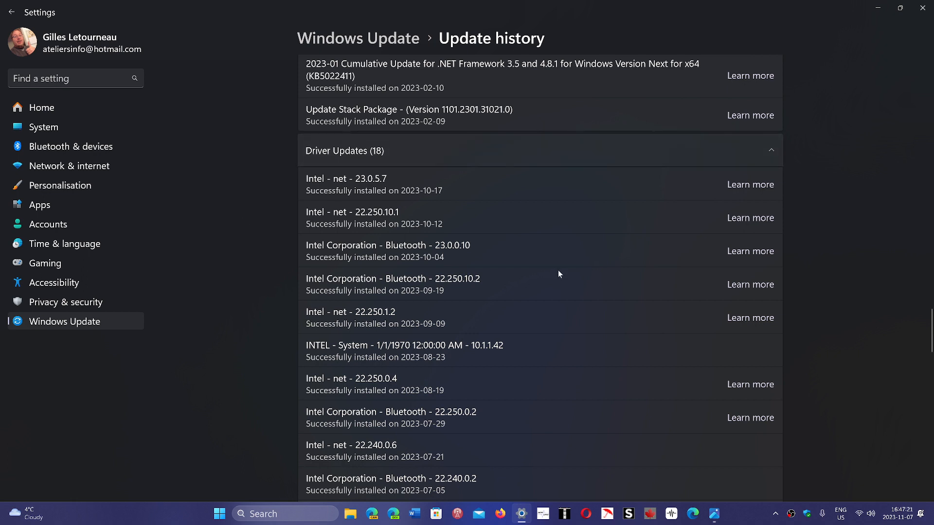
mouse_move(542, 157)
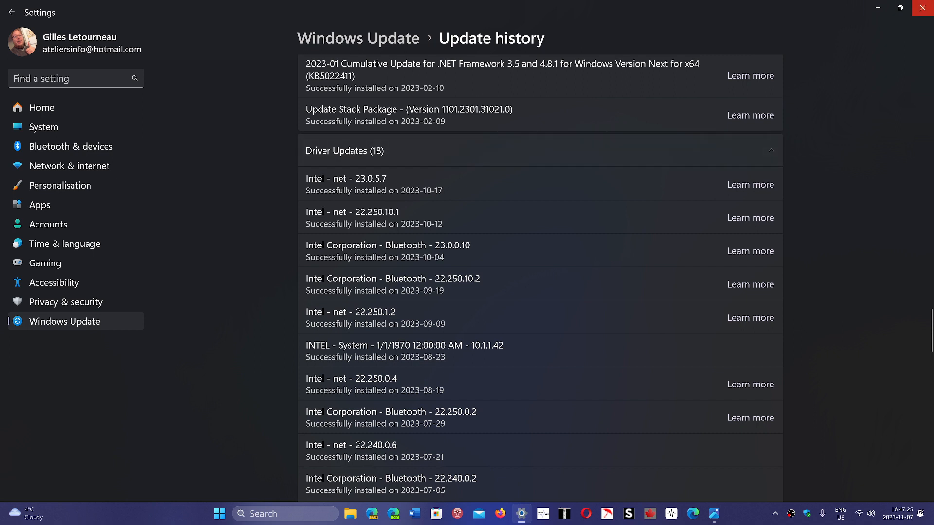
- Close the Settings window after reviewing the Intel drivers, returning to the desktop
left_click(922, 8)
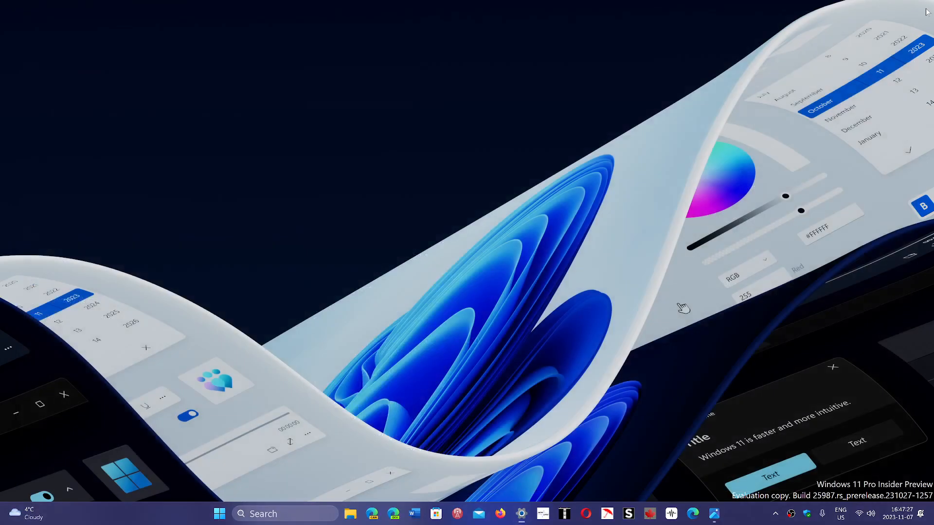
mouse_move(820, 169)
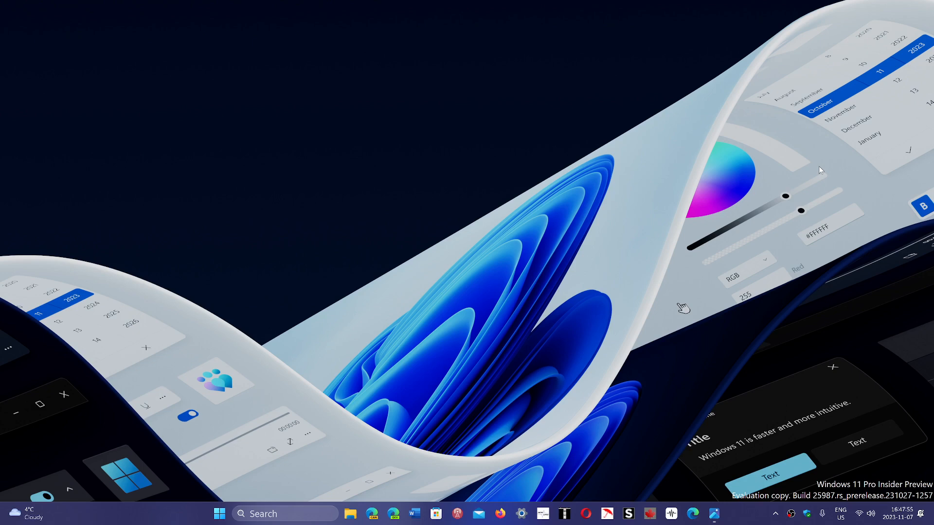
mouse_move(731, 503)
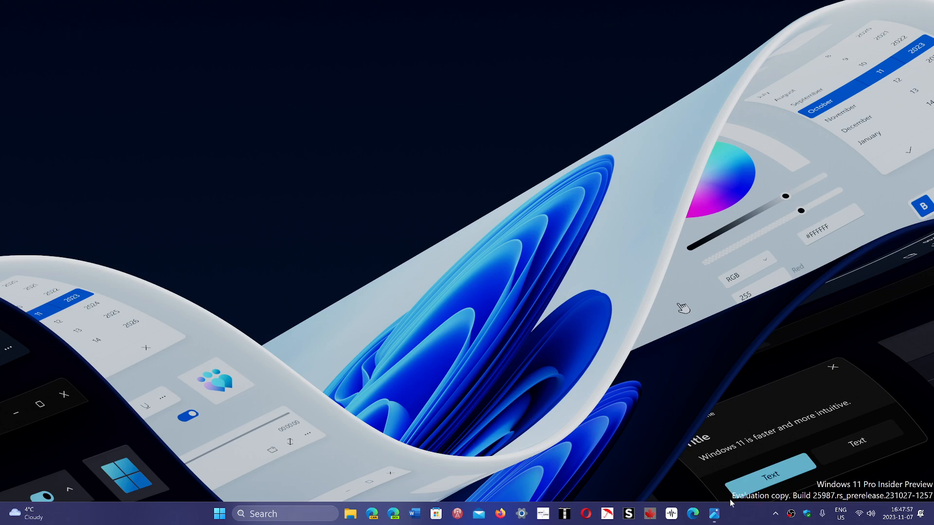